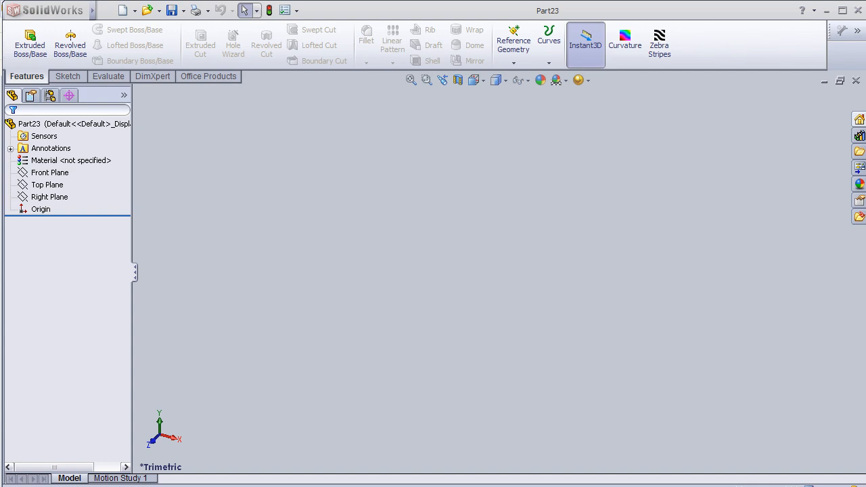
pyautogui.moveTo(75, 205)
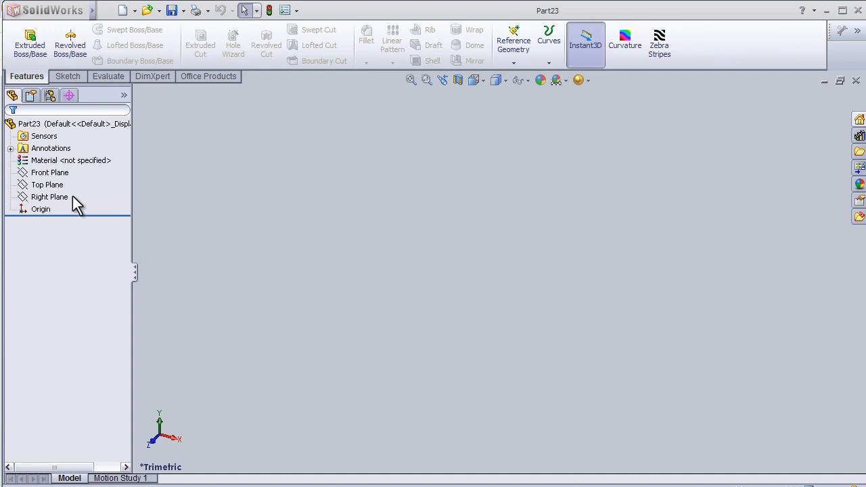
# - Extrude a sketched rectangle 30 mm from a reference plane as the base block
pyautogui.click(46, 184)
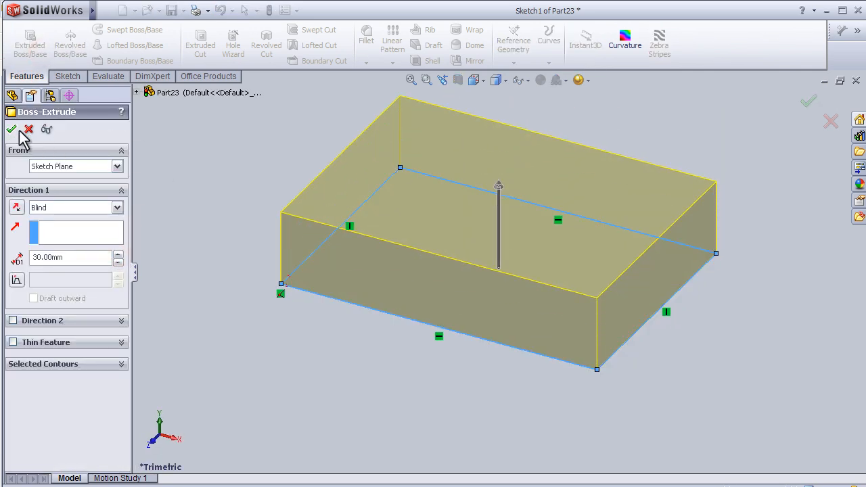
pyautogui.click(11, 130)
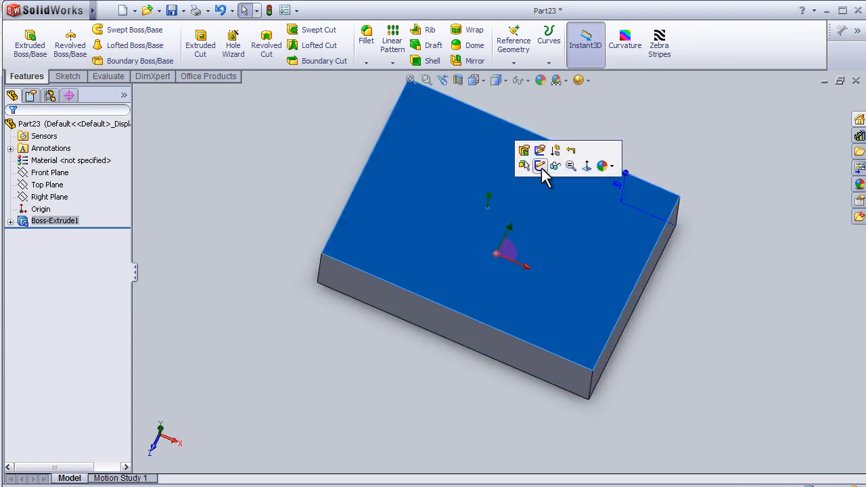
# - Extrude a taller rectangle from the base's top face, merged into one solid
pyautogui.click(540, 165)
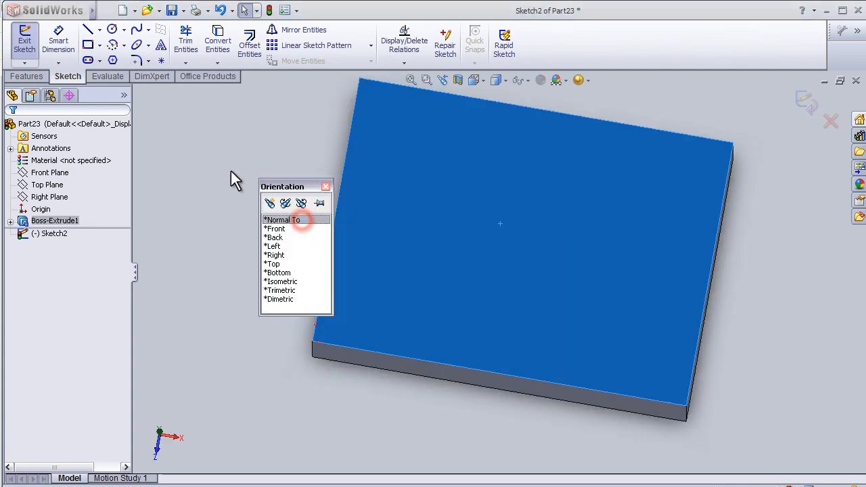
pyautogui.click(282, 219)
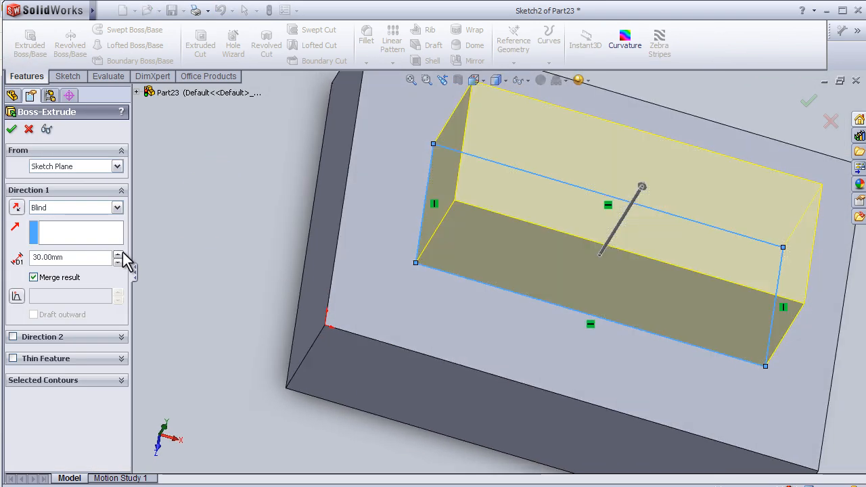
pyautogui.click(119, 253)
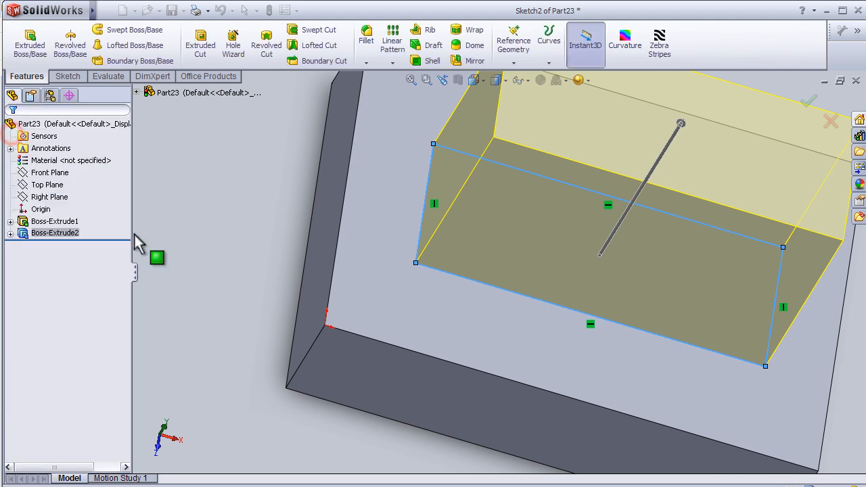
pyautogui.click(810, 100)
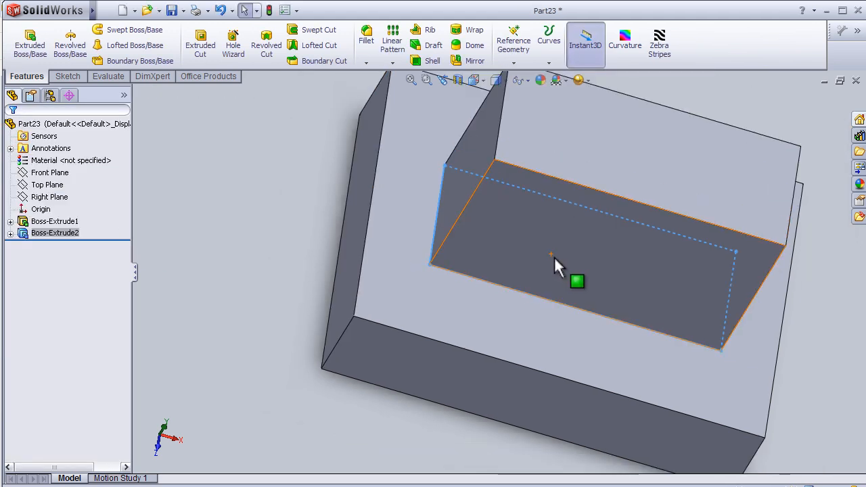
pyautogui.moveTo(561, 264); pyautogui.dragTo(717, 318)
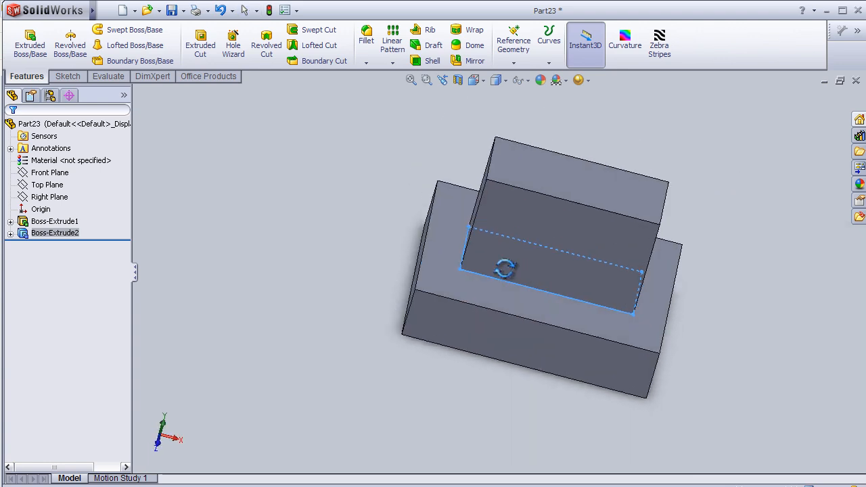
pyautogui.moveTo(504, 269); pyautogui.dragTo(490, 299)
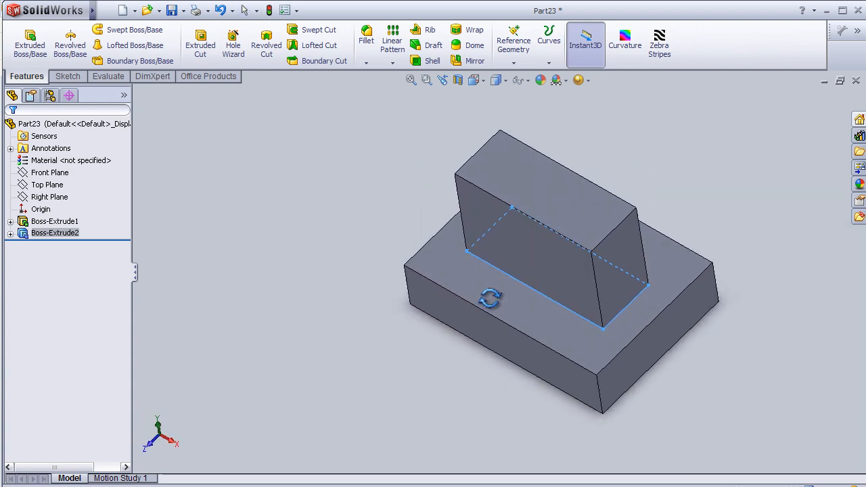
pyautogui.moveTo(487, 299); pyautogui.dragTo(398, 200)
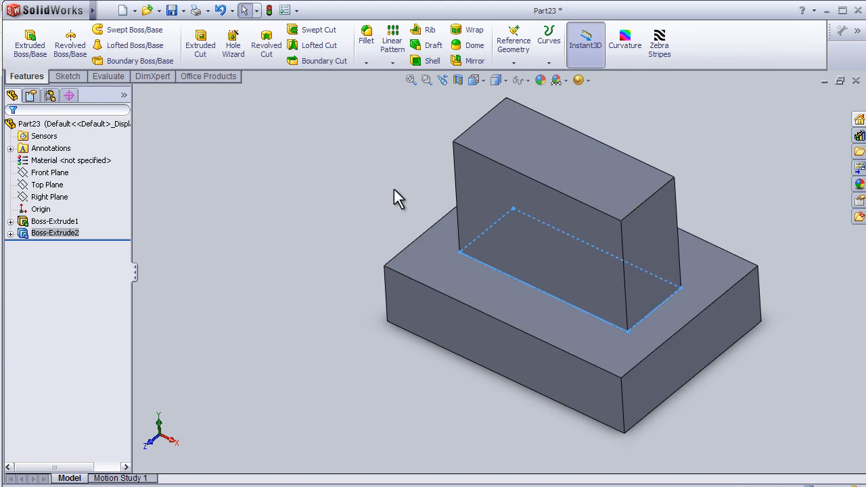
pyautogui.moveTo(360, 95)
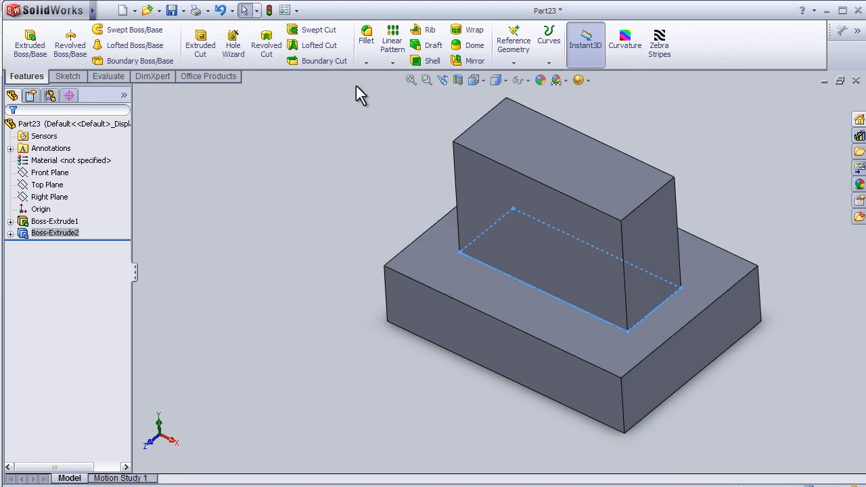
pyautogui.moveTo(366, 38)
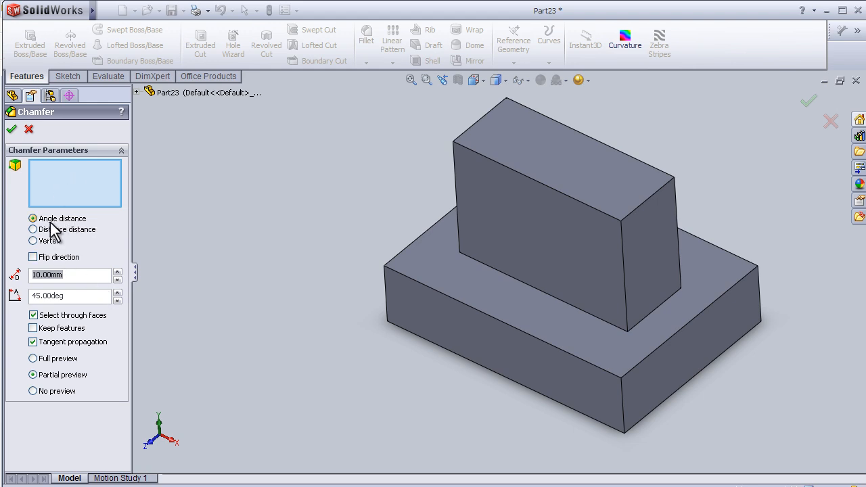
# - Chamfer the tall block's top front edge by angle-distance with a 20 mm distance
pyautogui.click(68, 275)
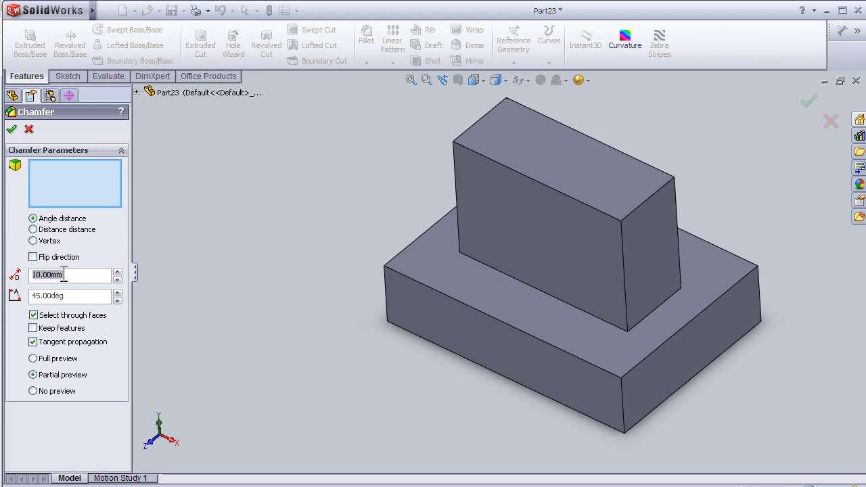
pyautogui.tripleClick(68, 295)
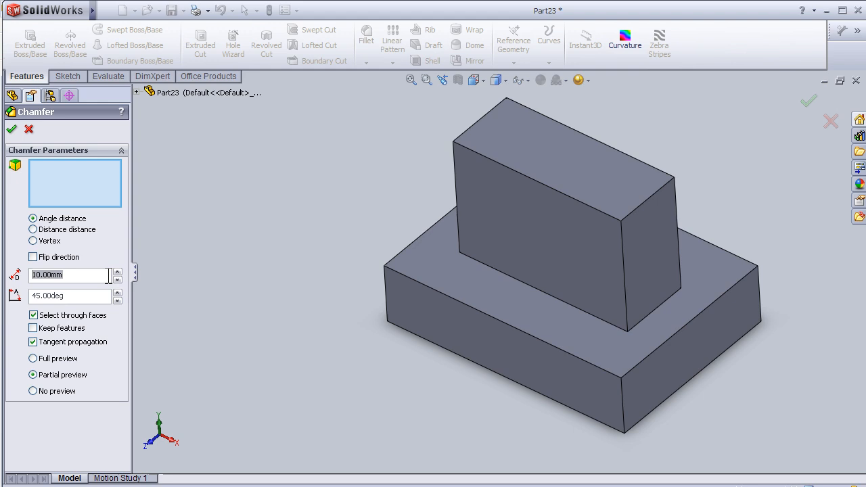
pyautogui.write('20.00mm')
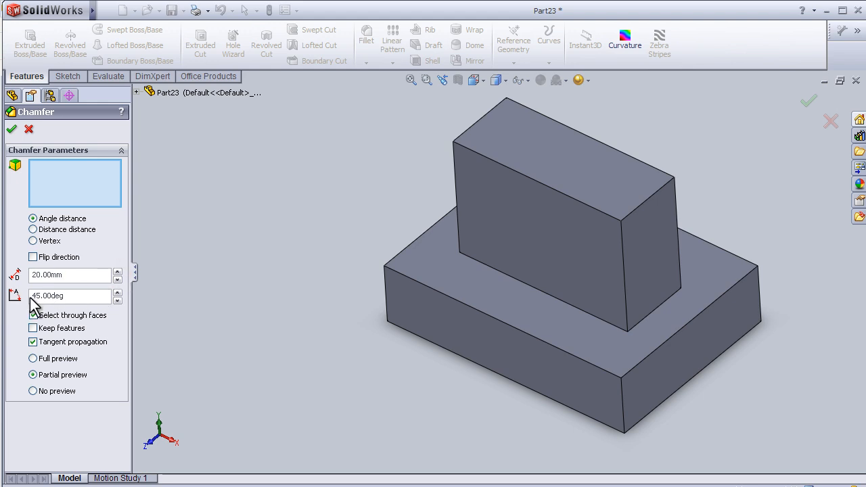
pyautogui.click(528, 203)
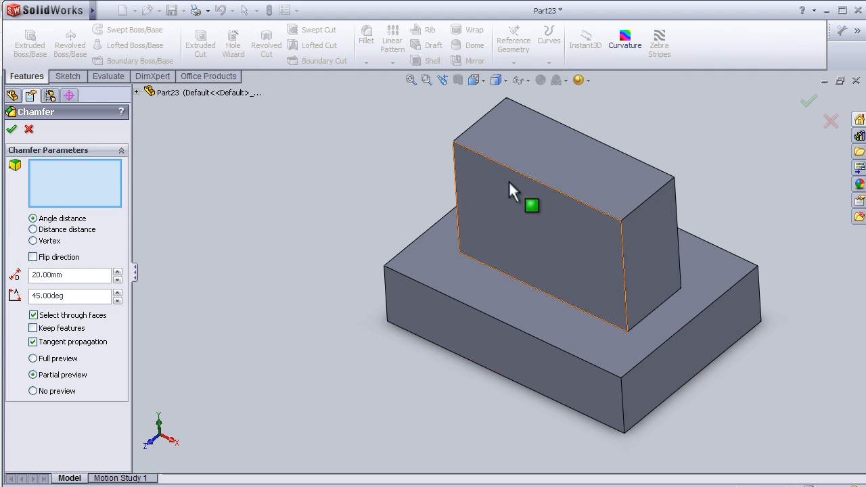
pyautogui.click(534, 165)
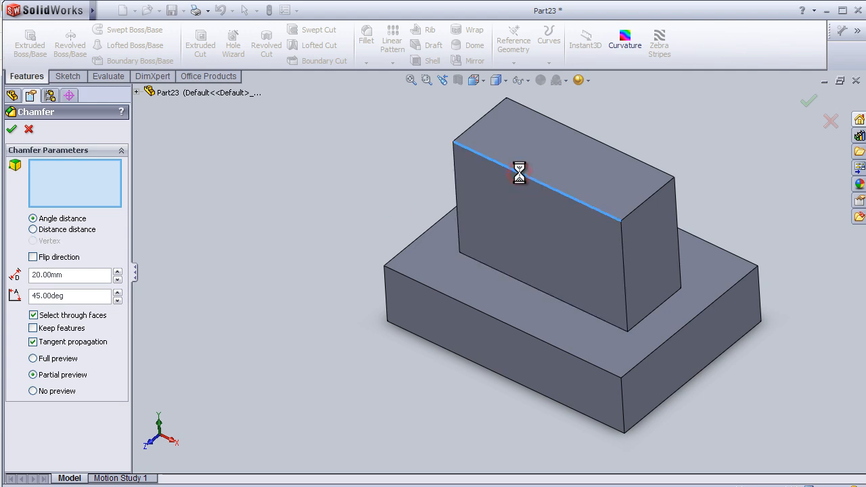
pyautogui.click(520, 173)
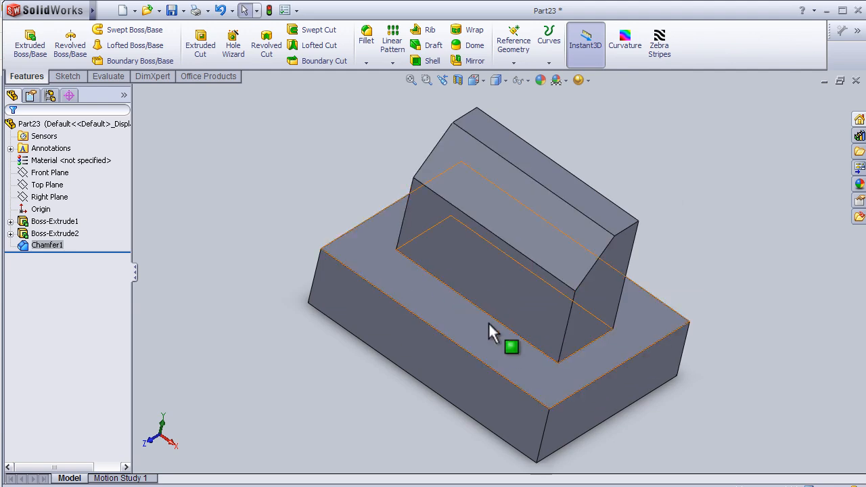
# - Start a second chamfer and adjust its distance and angle toward 60 degrees
pyautogui.click(377, 59)
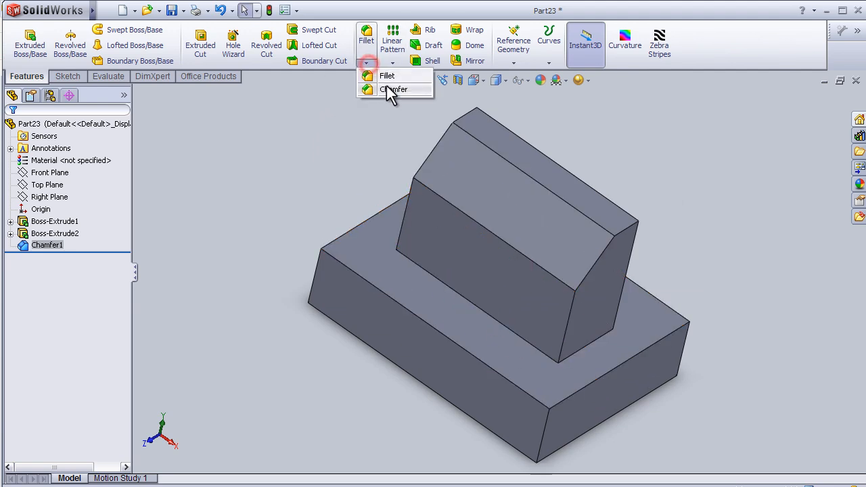
pyautogui.click(396, 89)
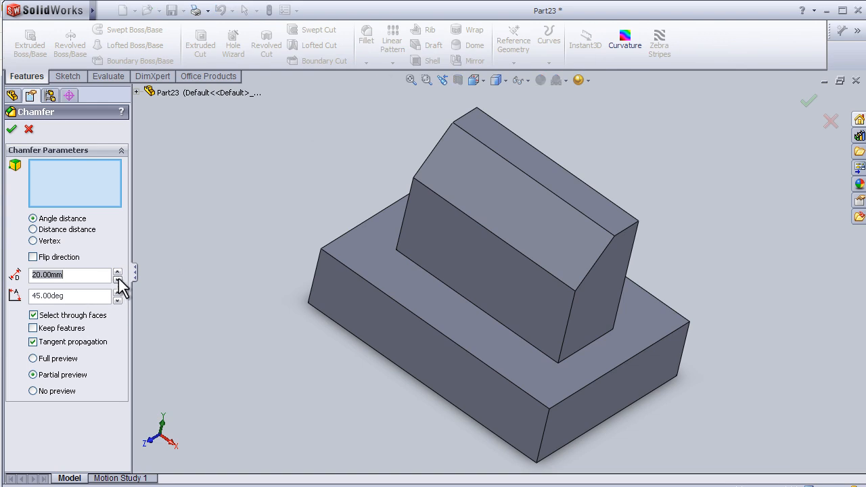
pyautogui.click(116, 278)
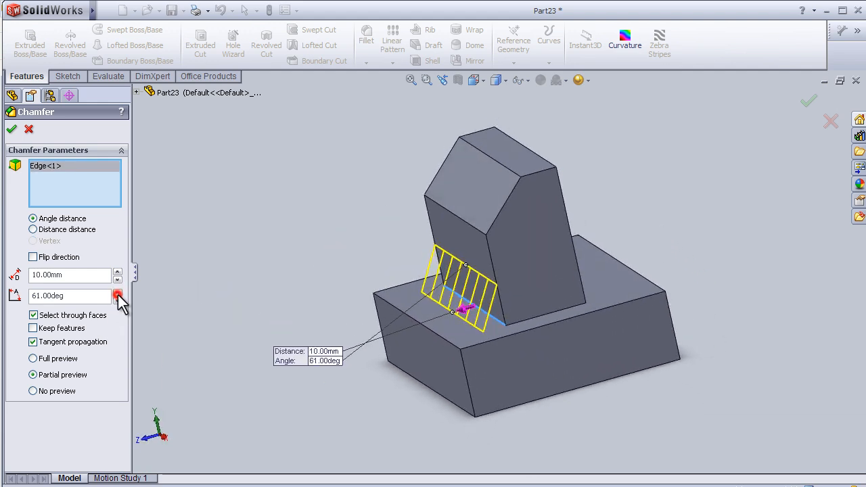
pyautogui.click(118, 292)
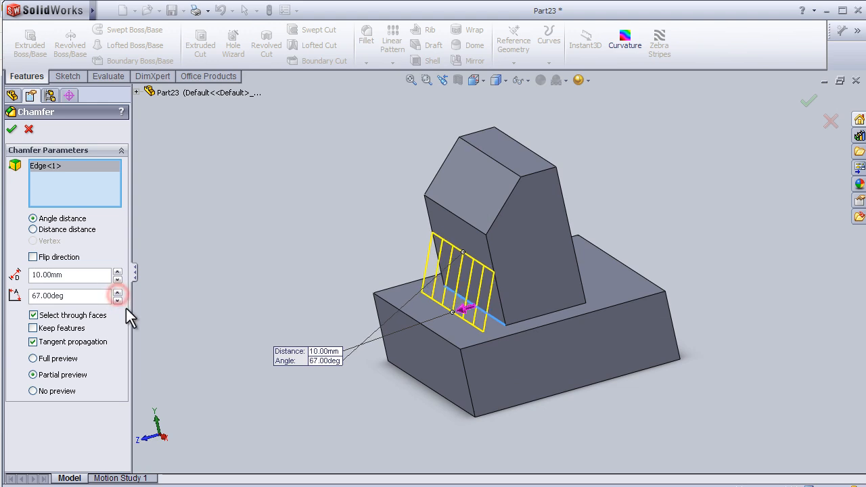
pyautogui.click(116, 300)
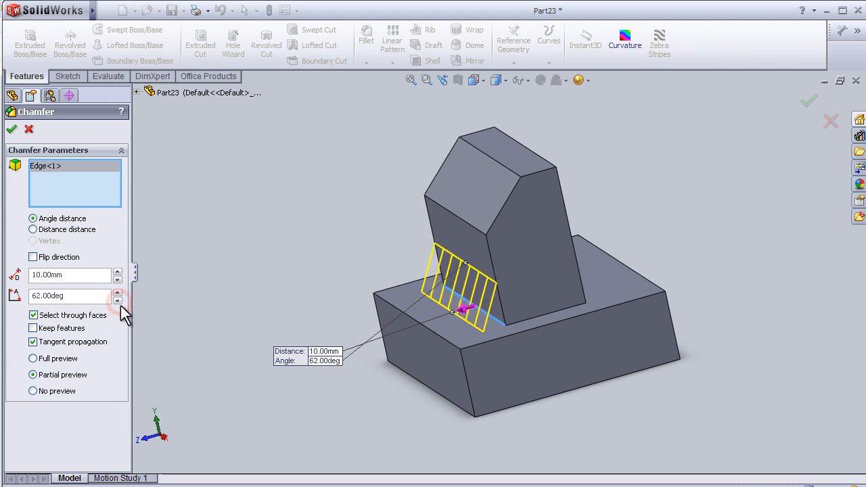
pyautogui.click(118, 270)
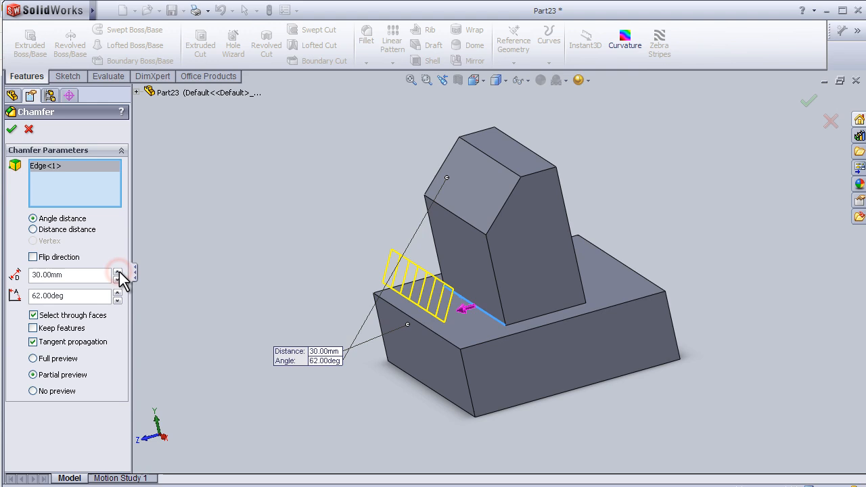
pyautogui.click(116, 279)
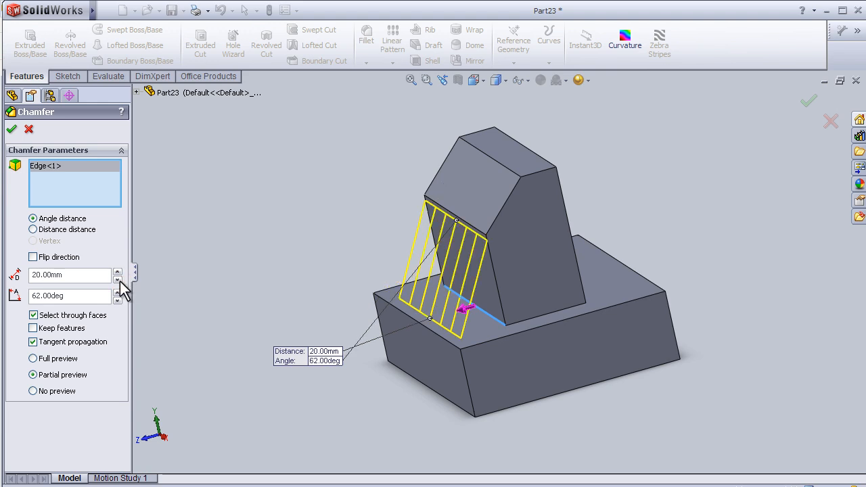
pyautogui.moveTo(16, 144)
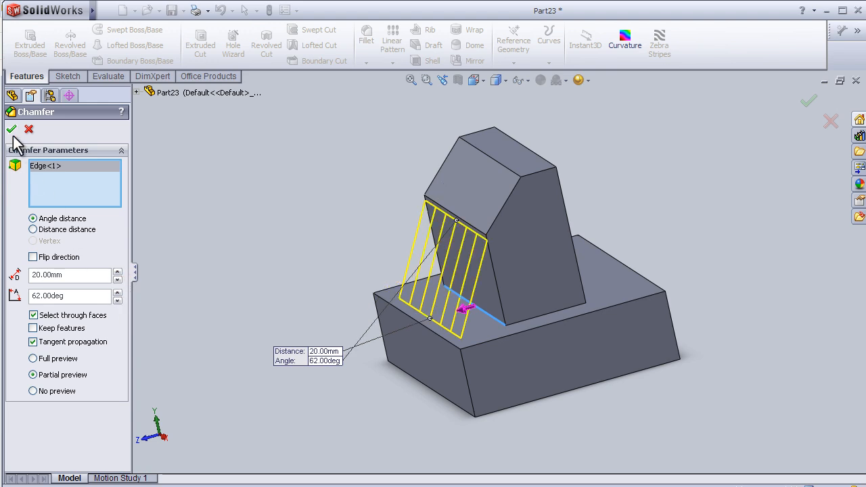
# - Set the chamfer distance to 10 mm on the block-to-base edge and confirm it
pyautogui.write('10.00mm')
pyautogui.write('60')
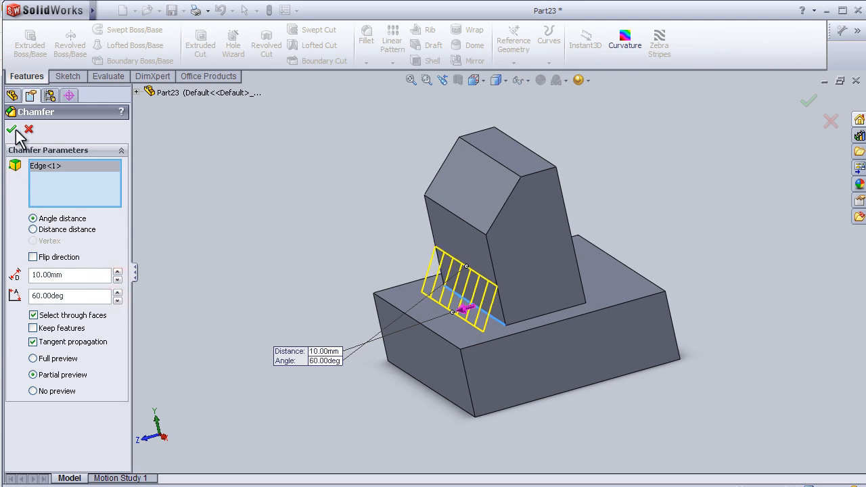
pyautogui.click(11, 130)
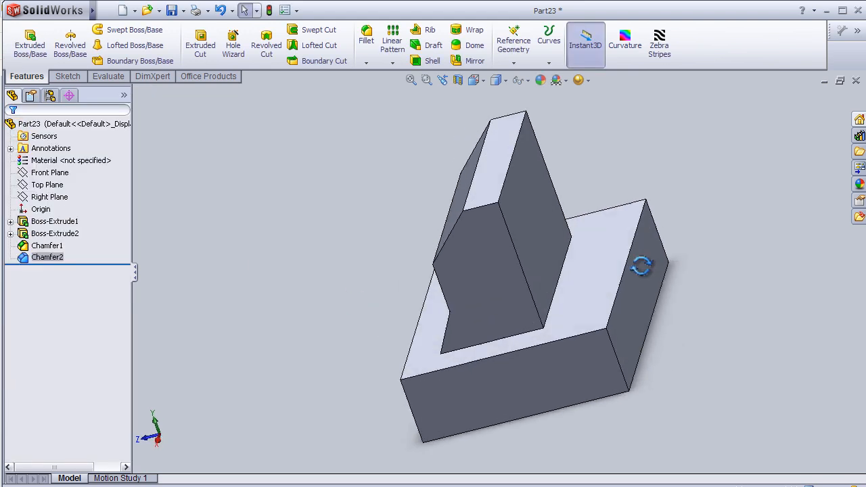
pyautogui.moveTo(641, 265); pyautogui.dragTo(586, 303)
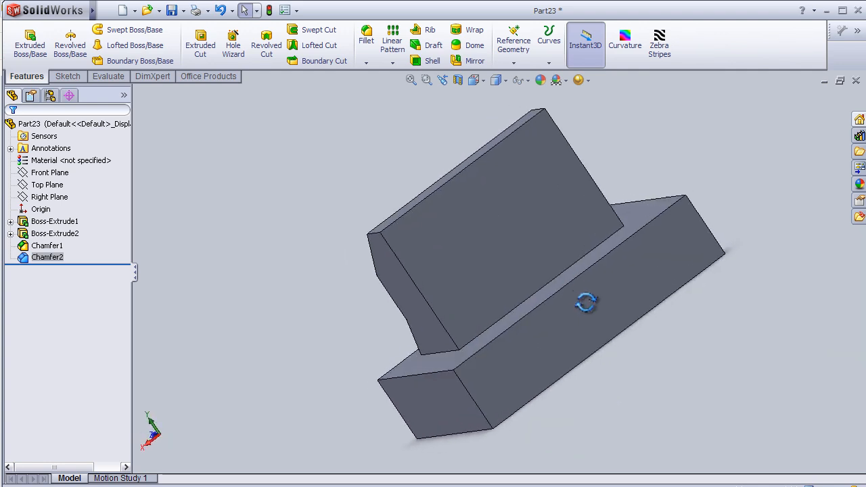
pyautogui.moveTo(585, 303); pyautogui.dragTo(630, 311)
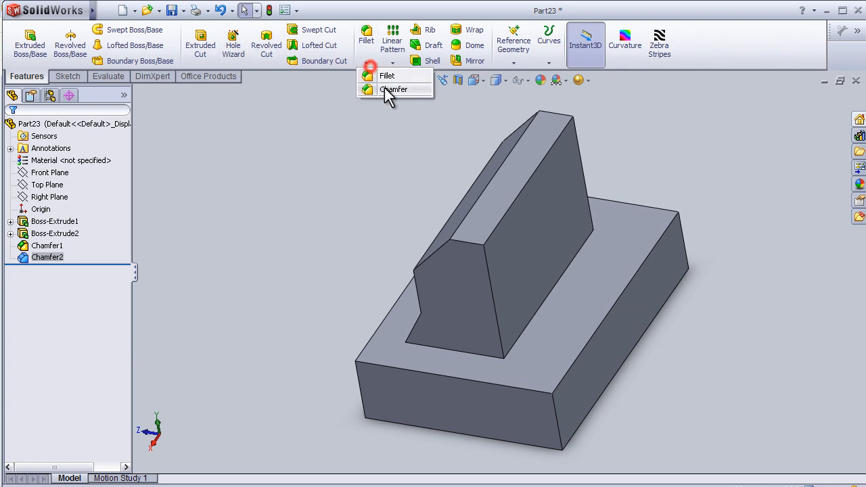
# - Chamfer all four top edges of the base at 10 mm and 30 degrees
pyautogui.click(394, 90)
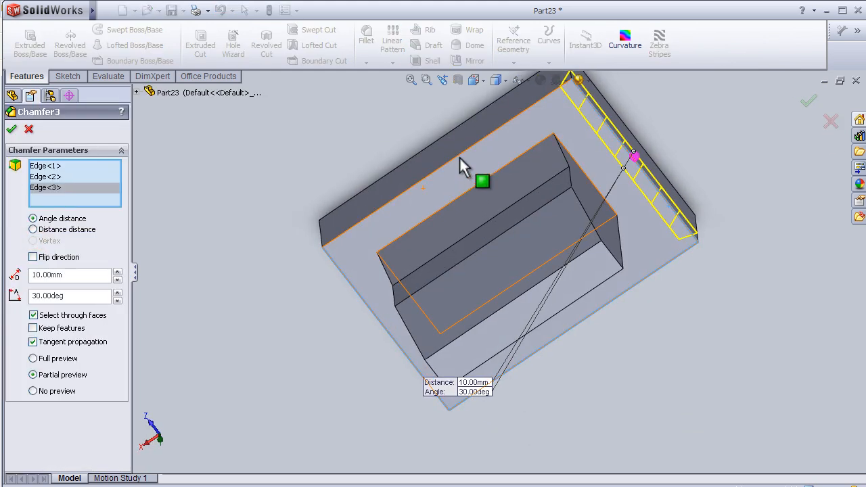
pyautogui.click(447, 160)
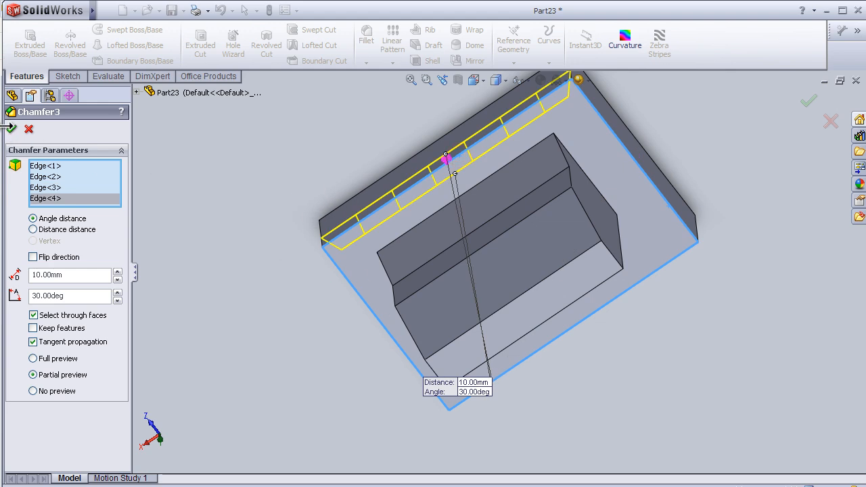
pyautogui.click(808, 102)
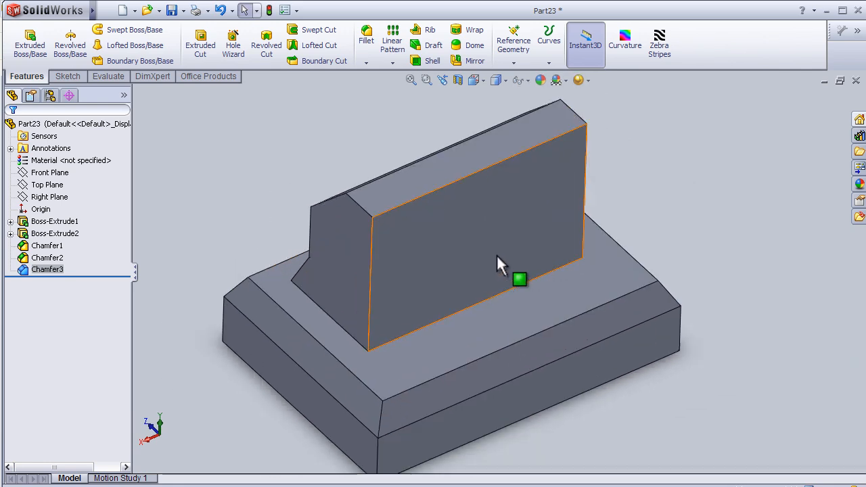
pyautogui.moveTo(362, 279)
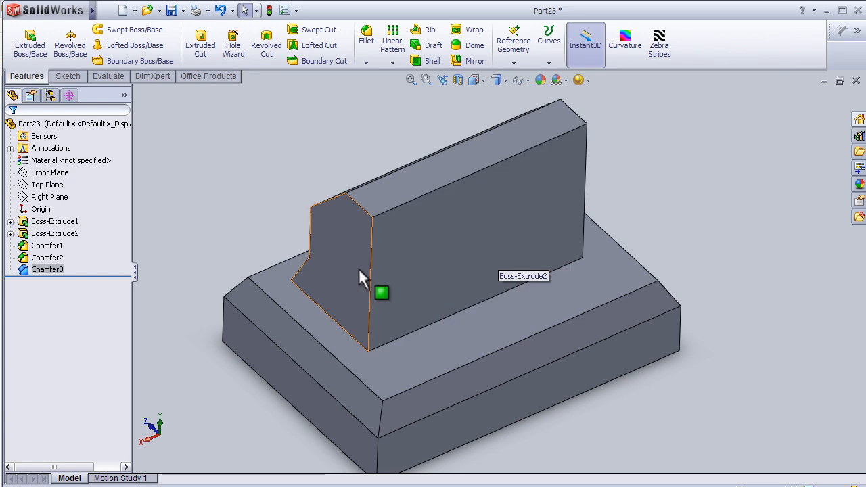